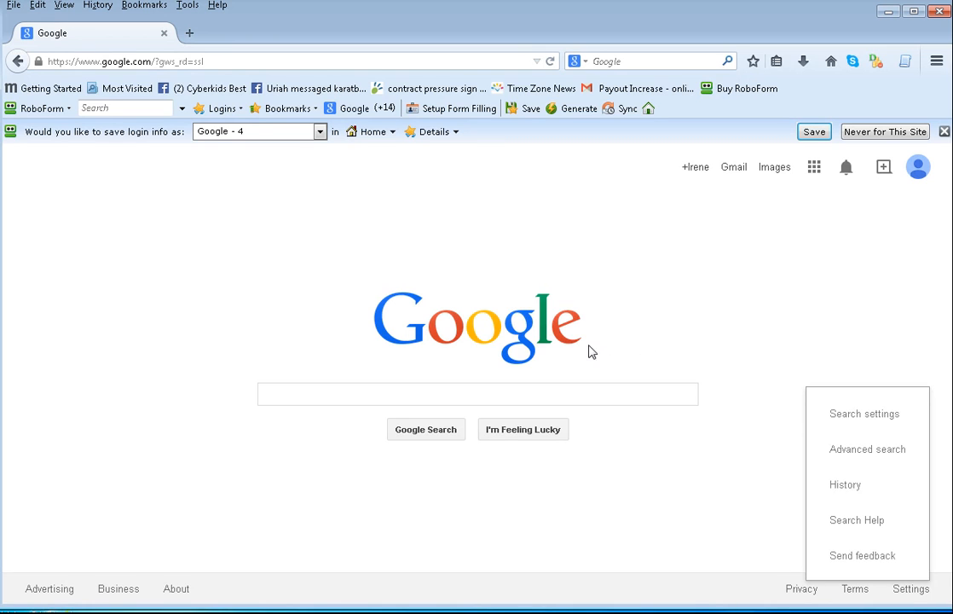
# - Search Google for 'mattress' by entering 'mattre' and choosing the 'mattress' suggestion
pyautogui.click(443, 392)
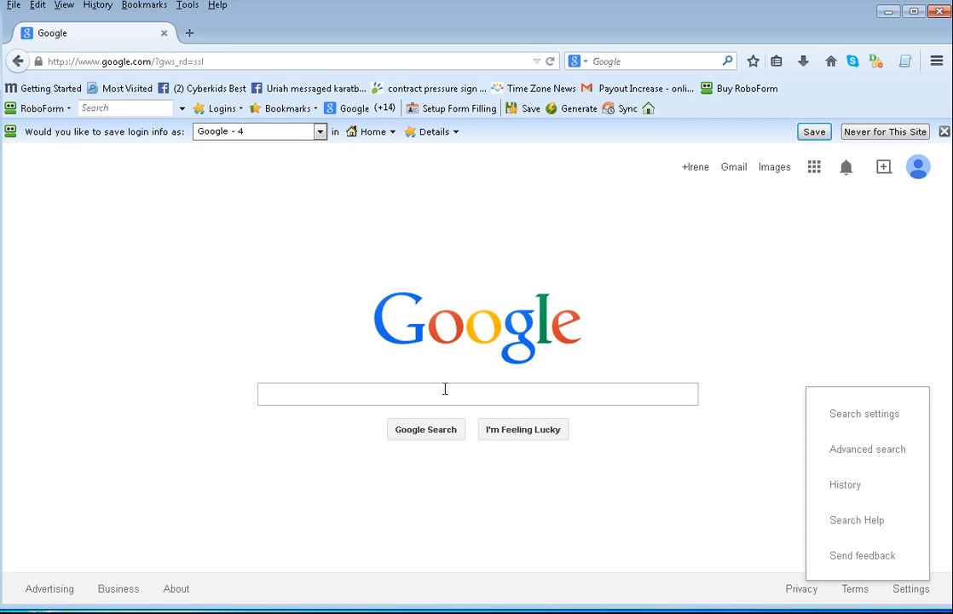
pyautogui.write('mattr')
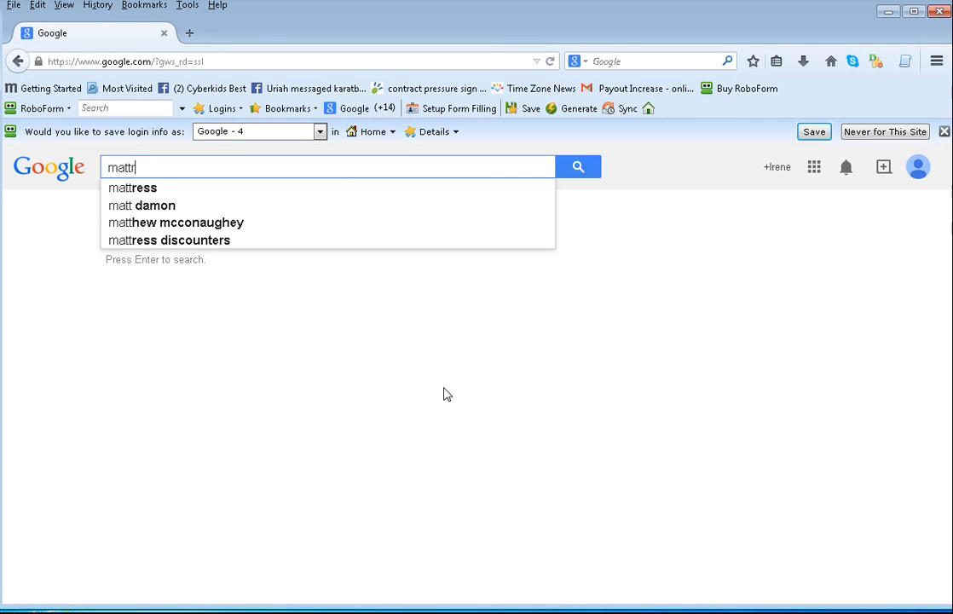
pyautogui.write('e')
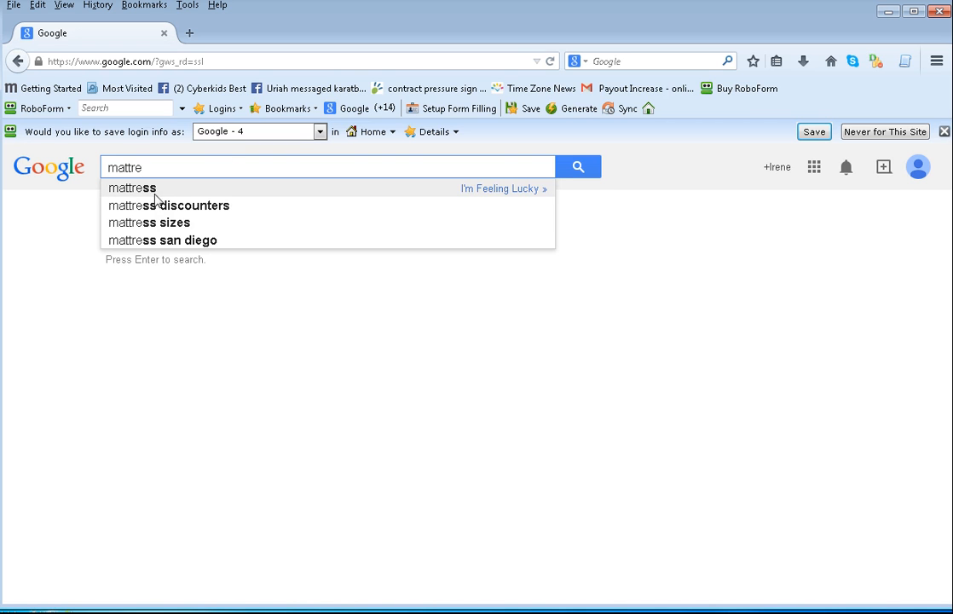
pyautogui.click(132, 188)
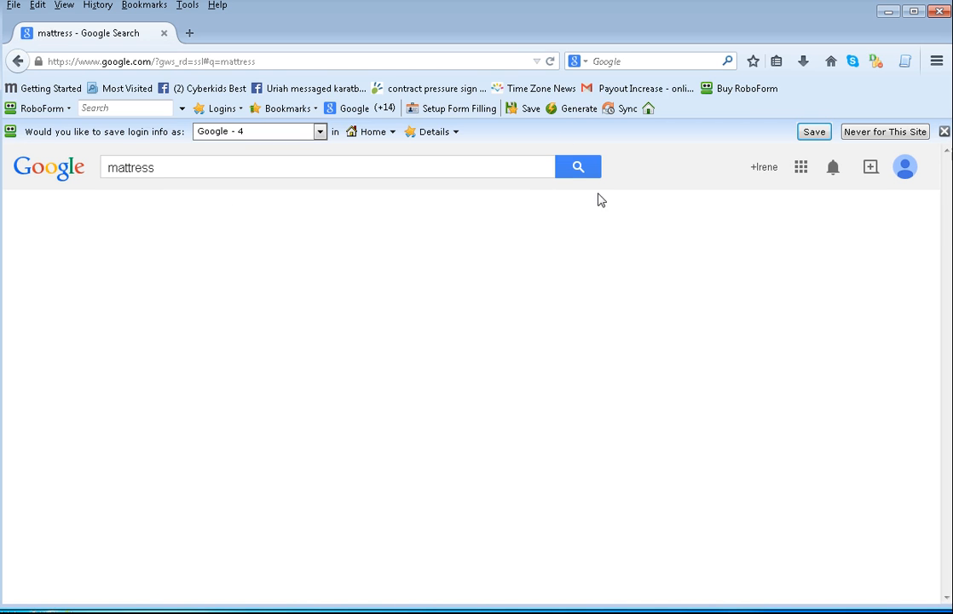
# - Load the 'mattress' results and scroll through retailer listings, ads, news and articles
pyautogui.click(578, 167)
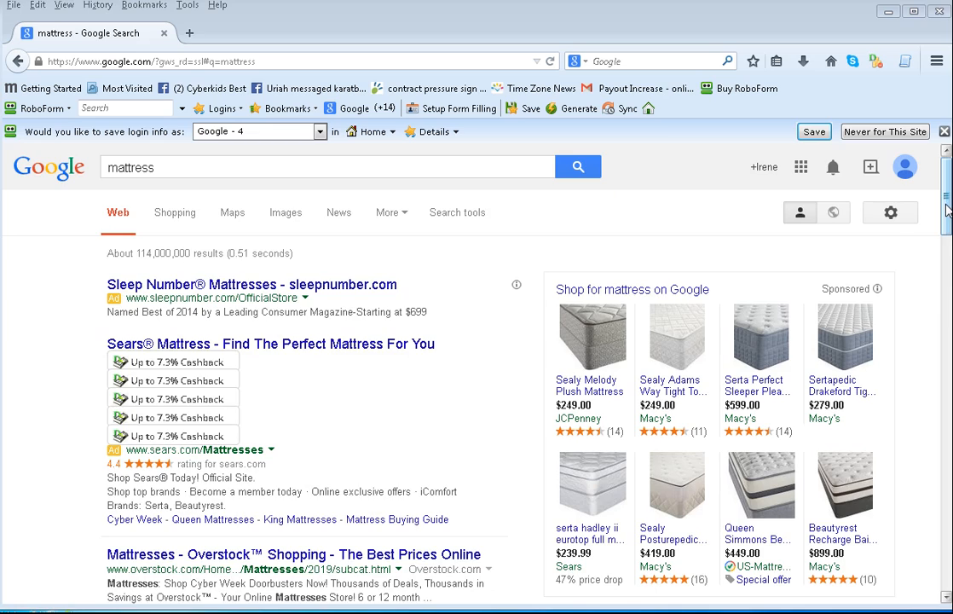
pyautogui.scroll(-3)
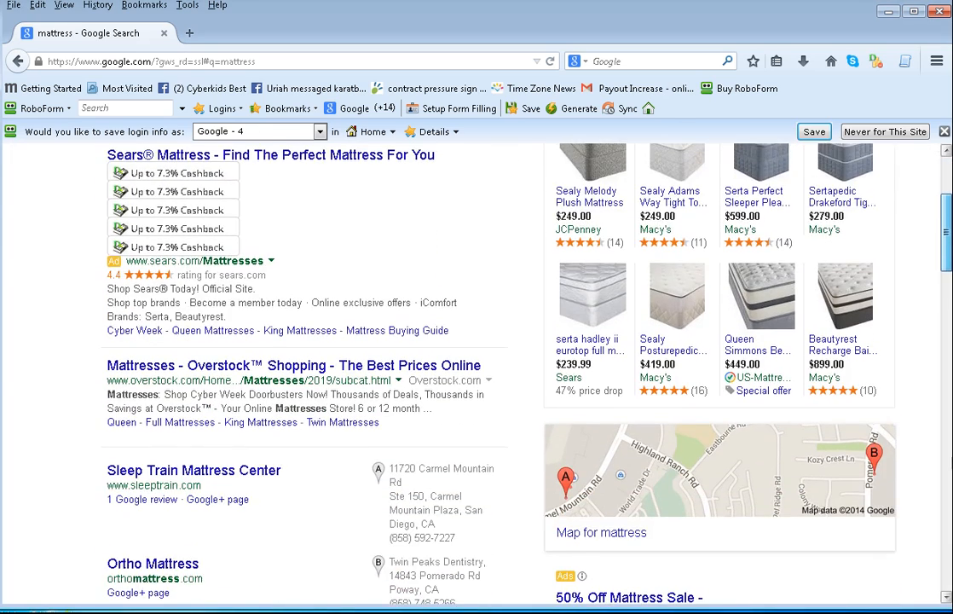
pyautogui.scroll(-3)
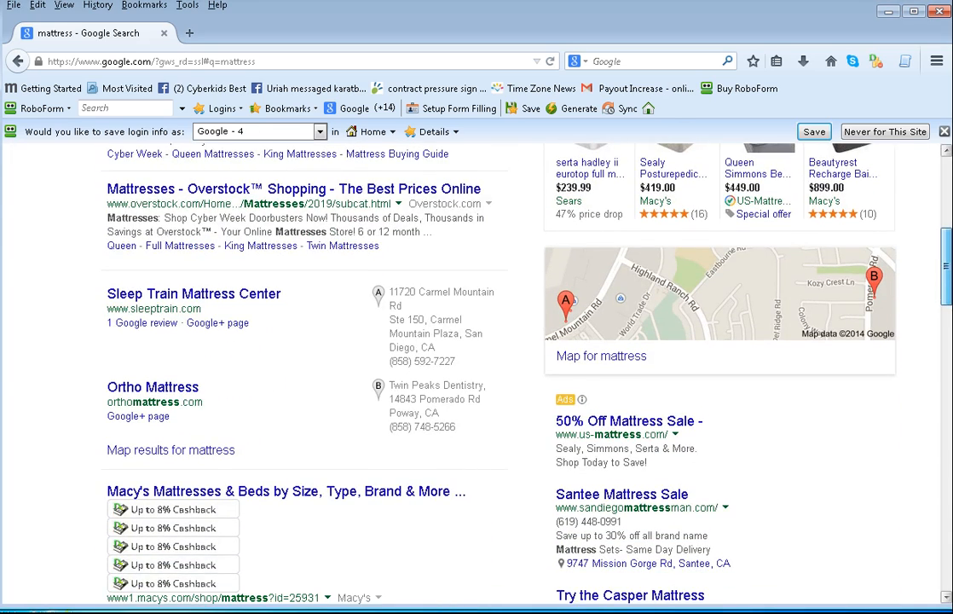
pyautogui.scroll(-3)
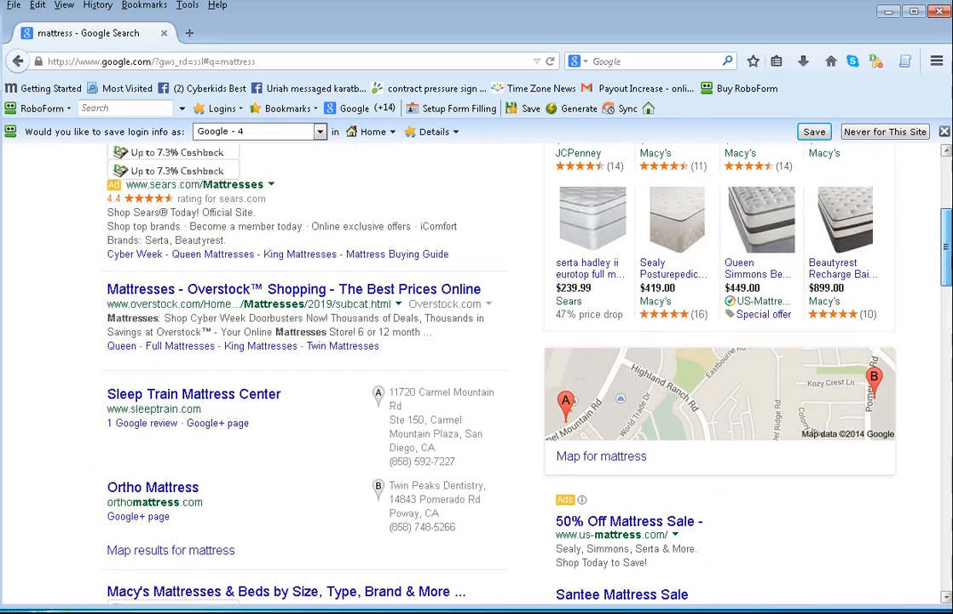
pyautogui.scroll(-3)
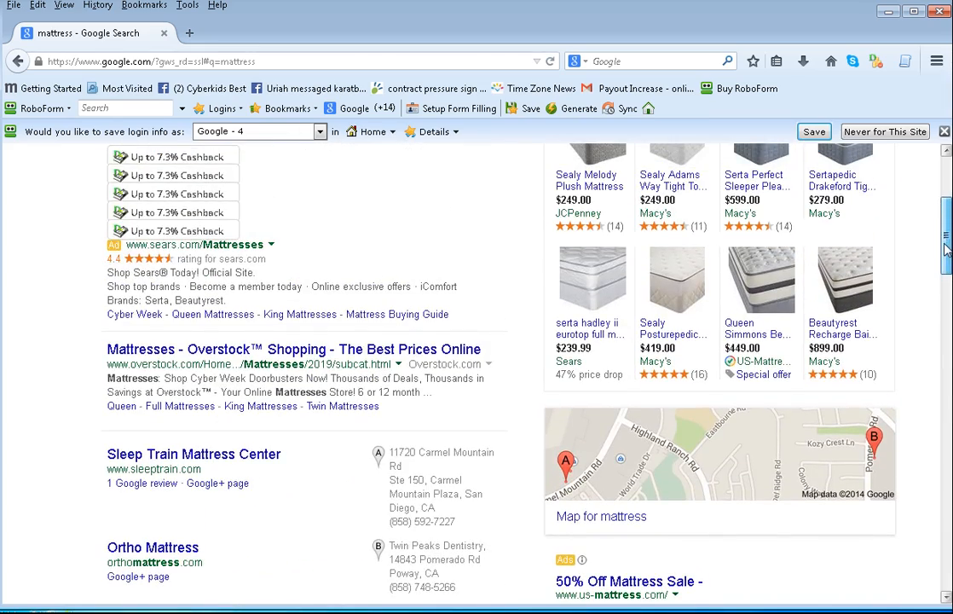
pyautogui.scroll(-3)
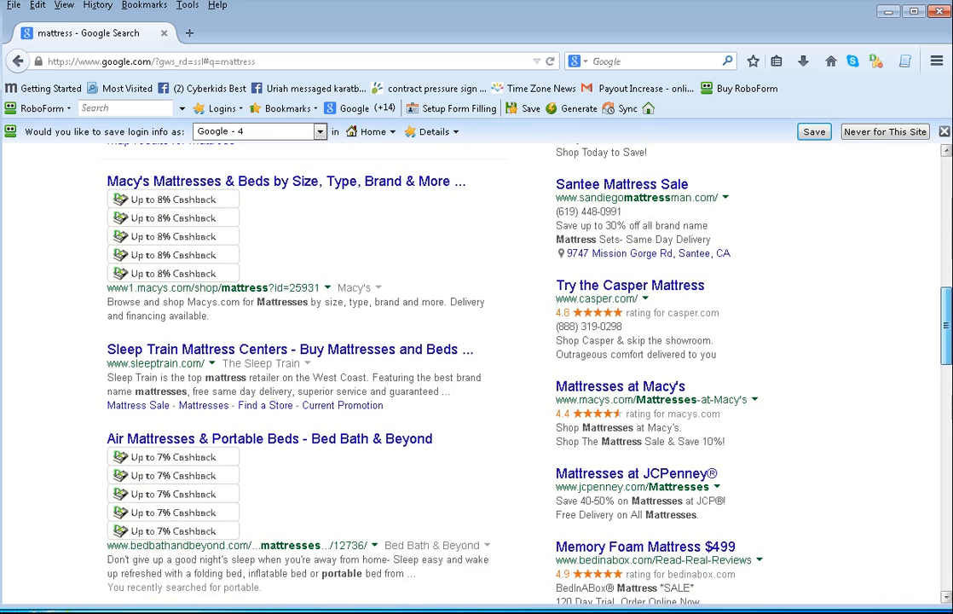
pyautogui.scroll(-3)
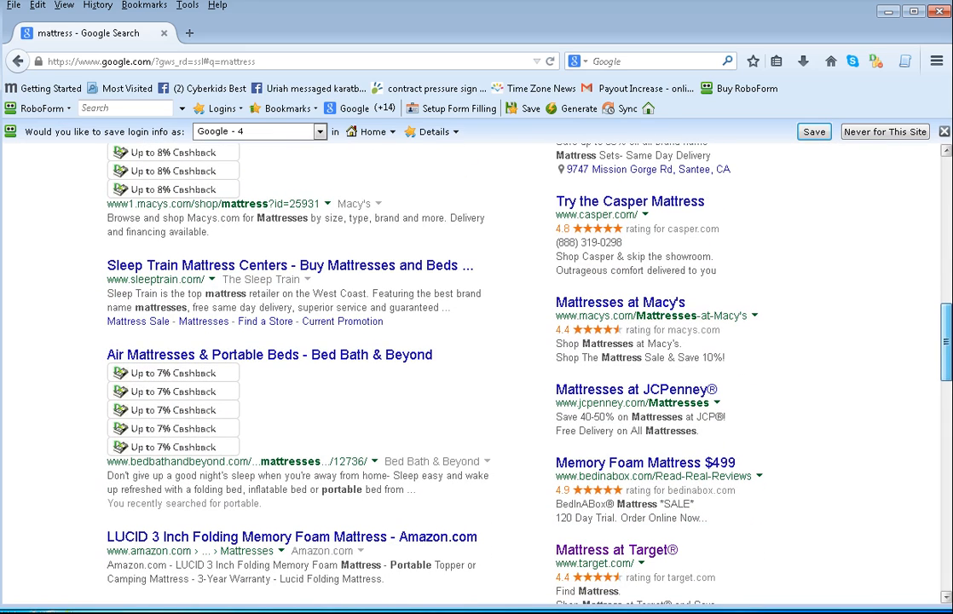
pyautogui.scroll(-3)
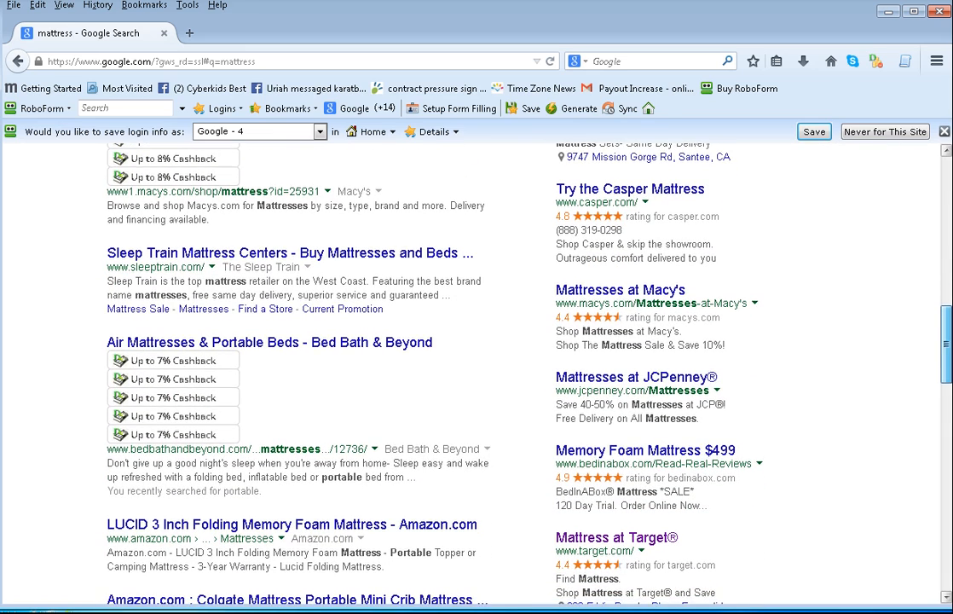
pyautogui.scroll(-3)
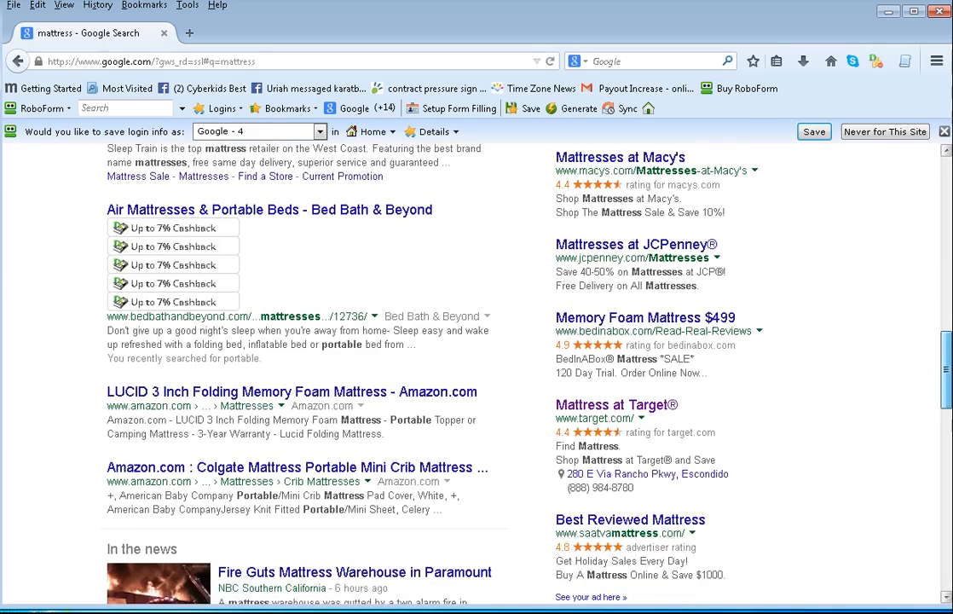
pyautogui.scroll(-3)
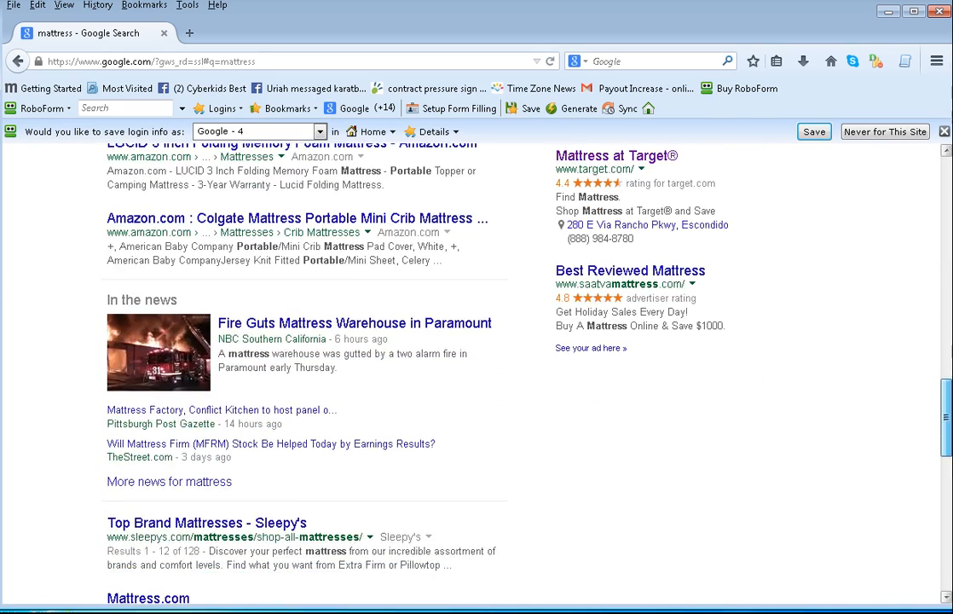
pyautogui.scroll(-3)
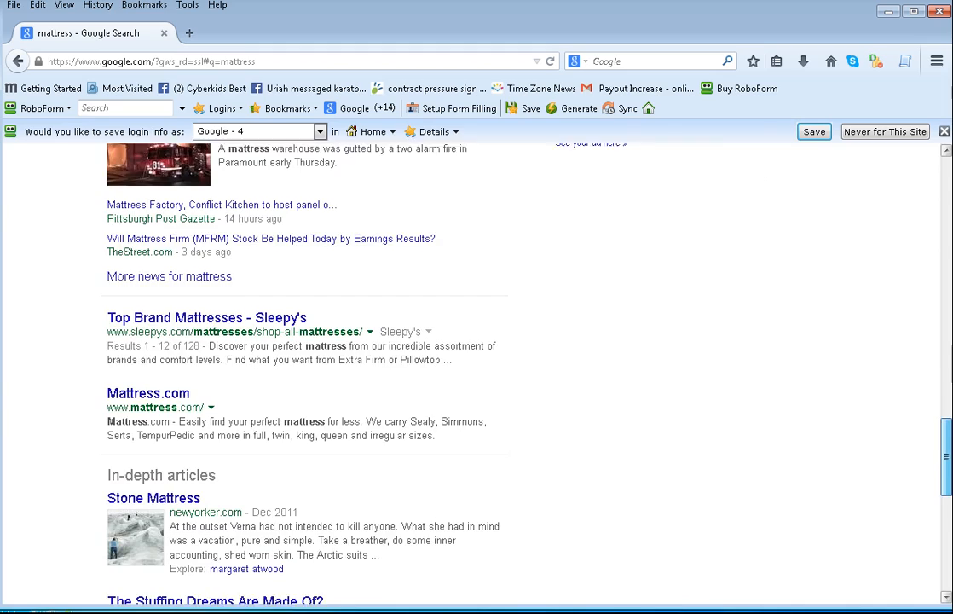
pyautogui.scroll(-3)
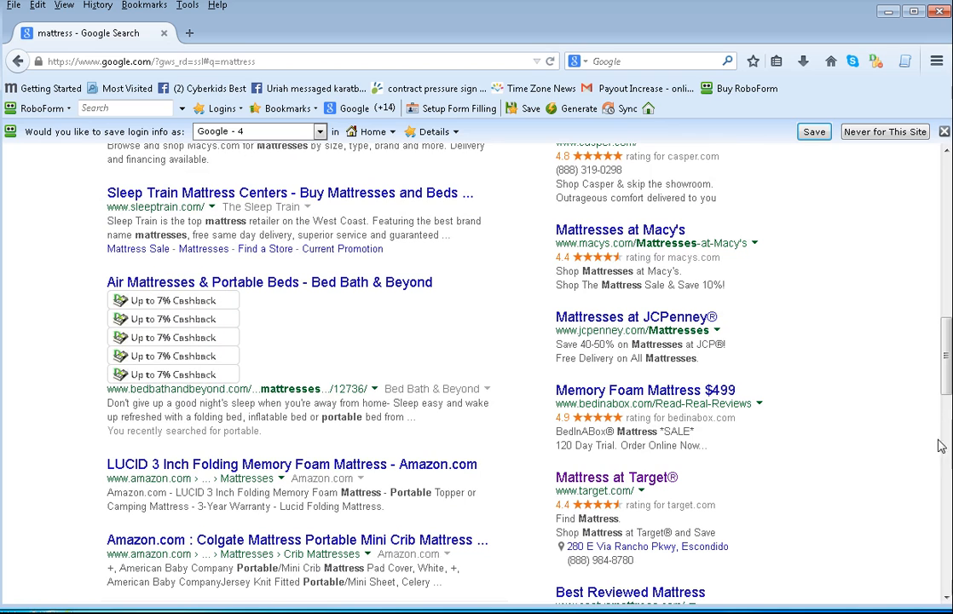
pyautogui.scroll(3)
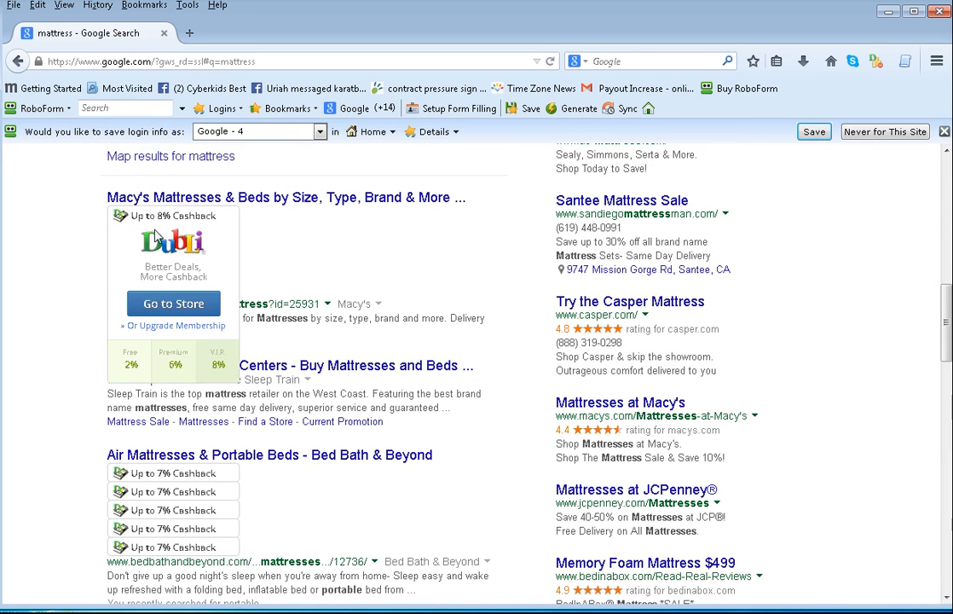
pyautogui.moveTo(174, 279)
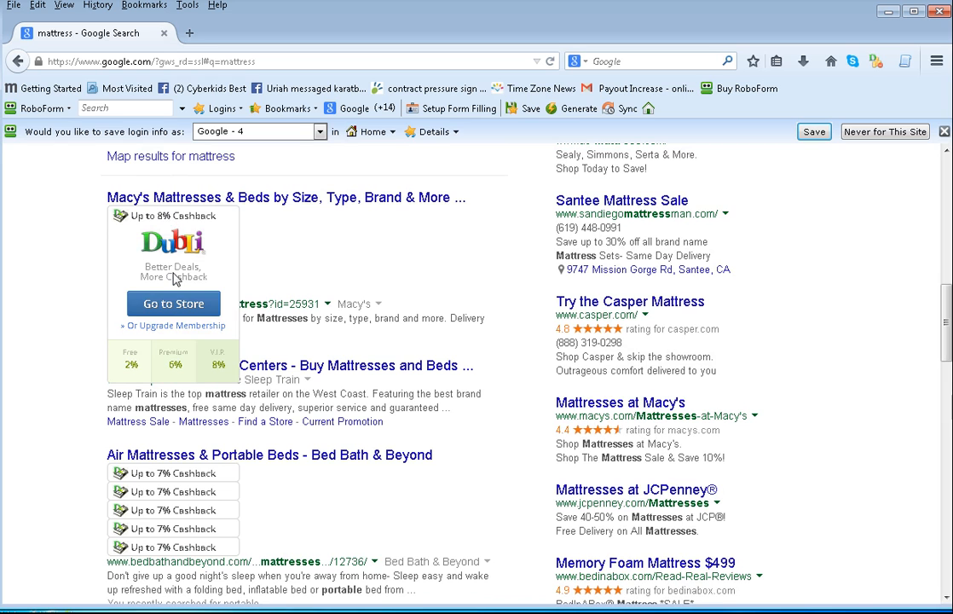
pyautogui.moveTo(235, 222)
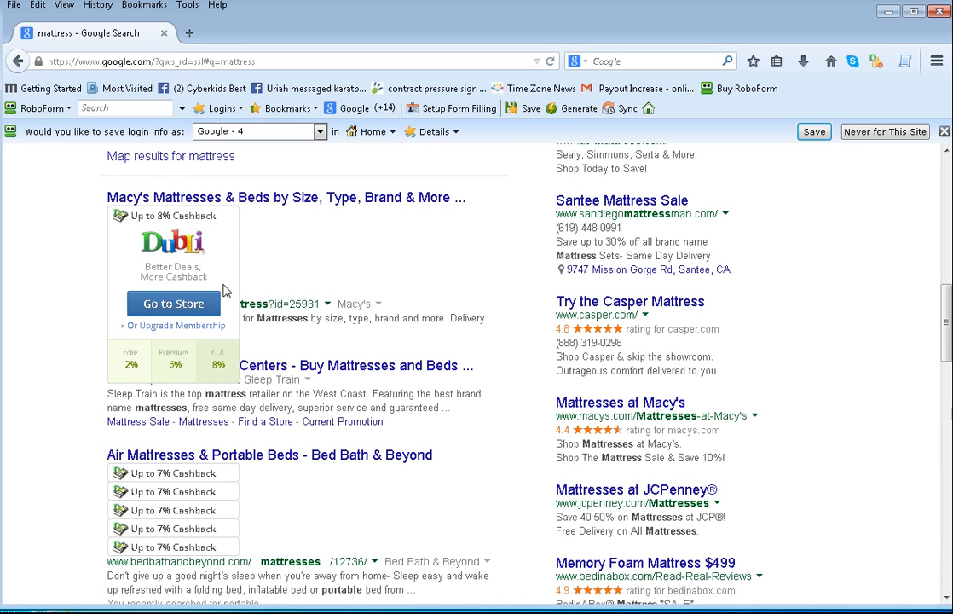
pyautogui.moveTo(213, 303)
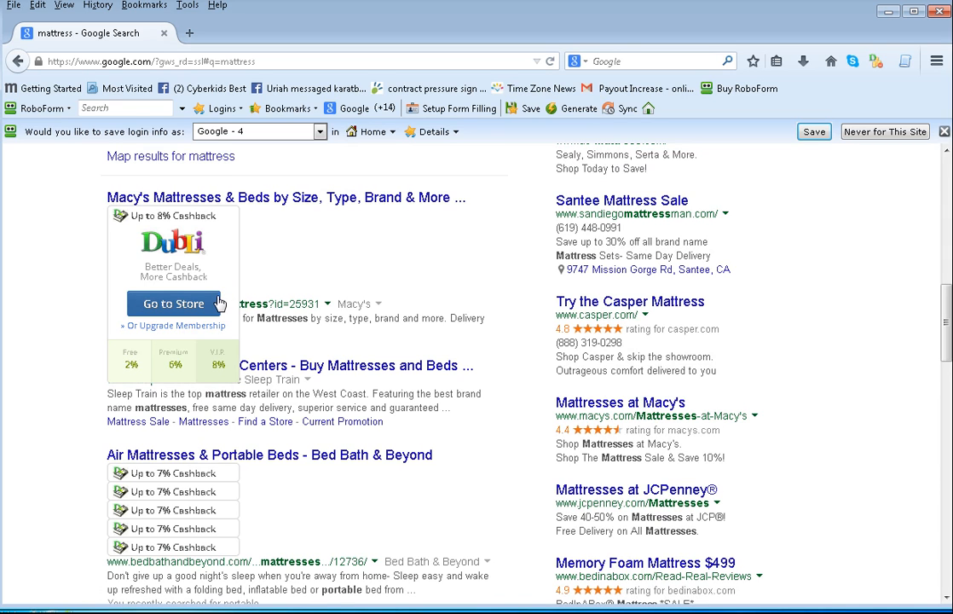
pyautogui.moveTo(191, 313)
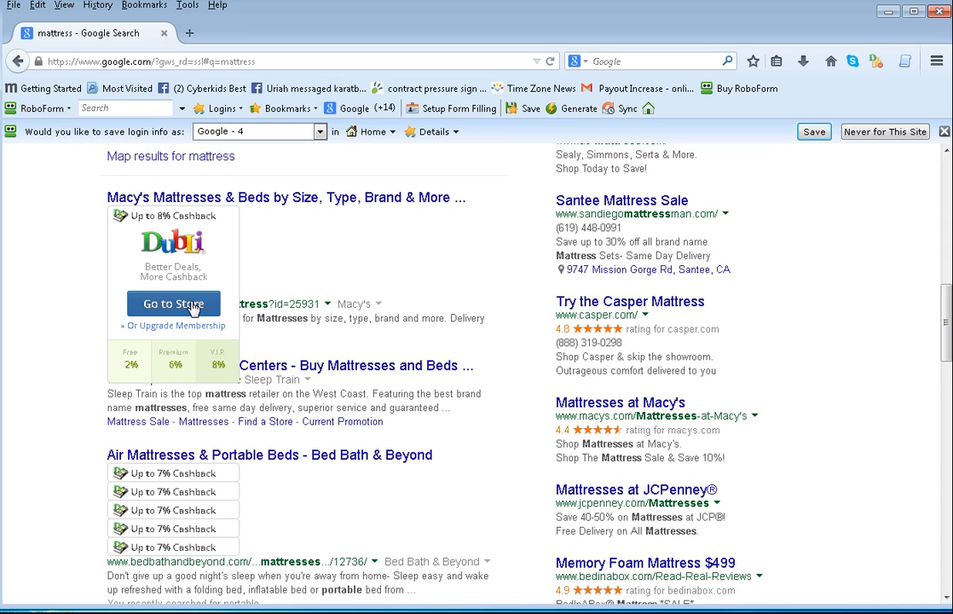
pyautogui.moveTo(180, 320)
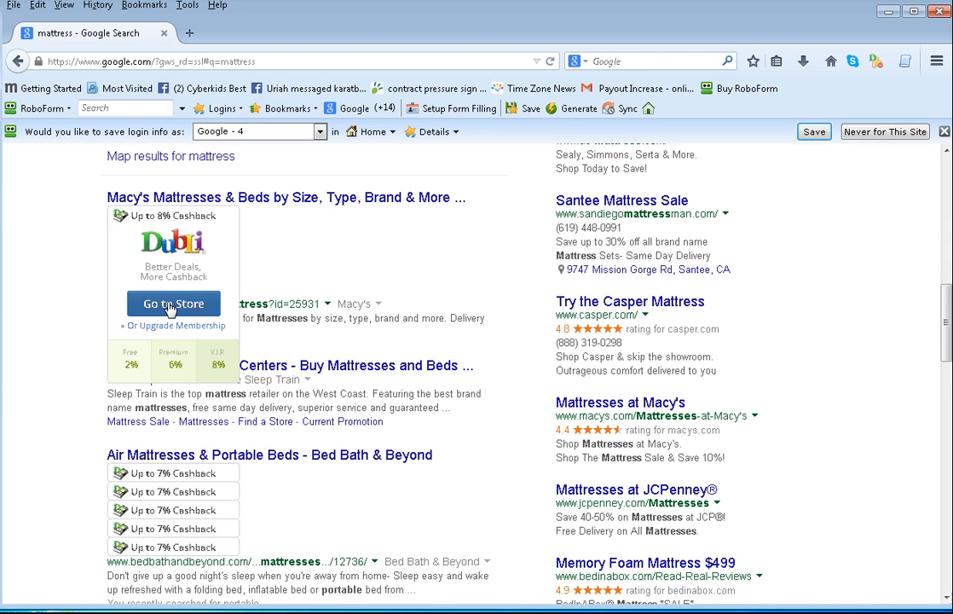
# - Go to the Macy's mattresses store page via the Dubli cashback 'Go to Store' link
pyautogui.click(174, 303)
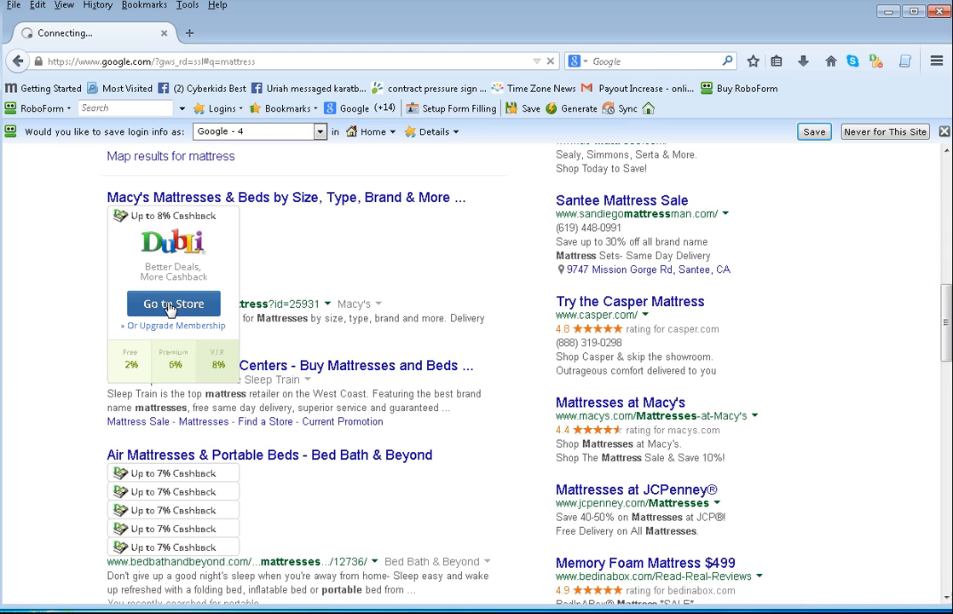
pyautogui.click(174, 303)
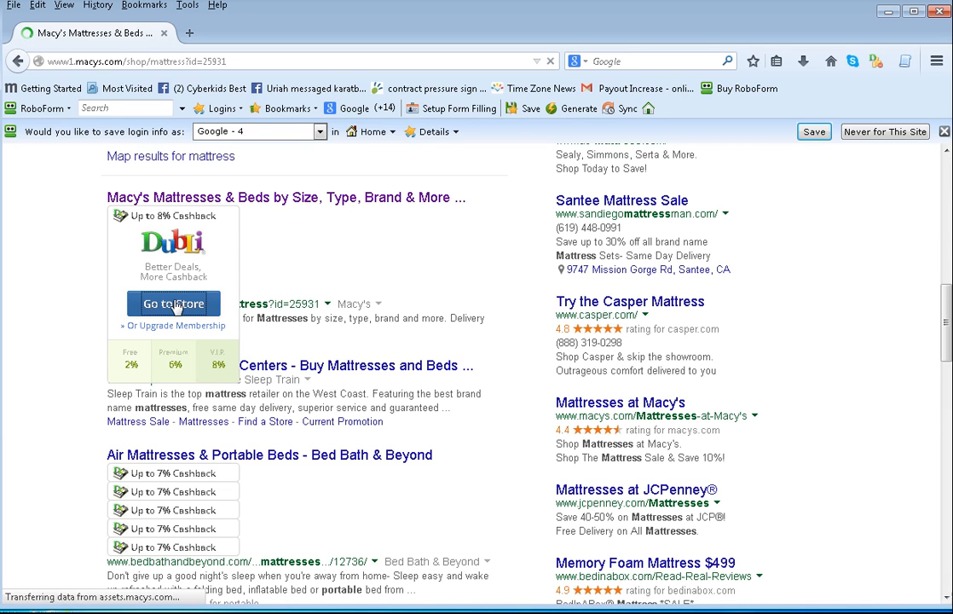
pyautogui.click(174, 303)
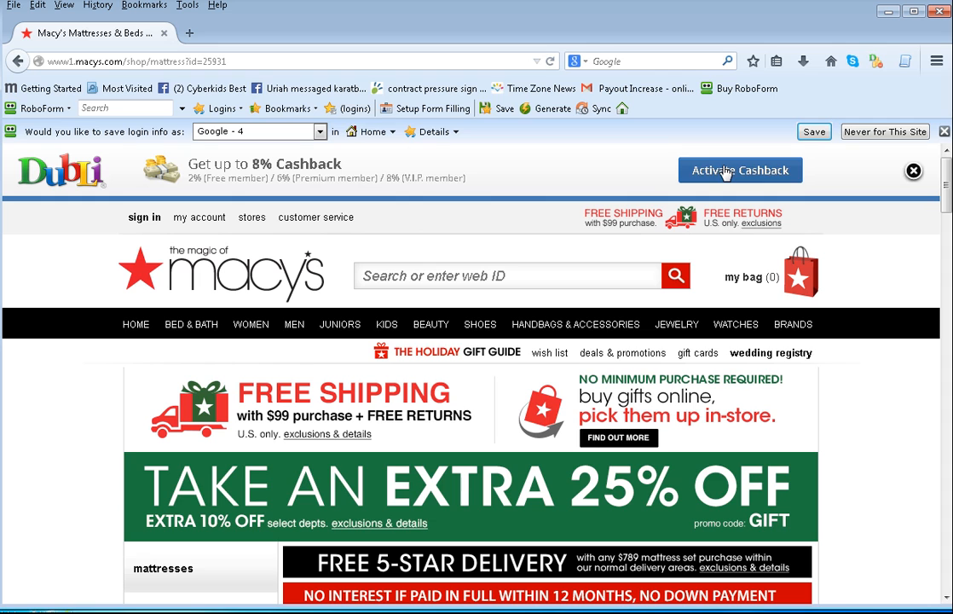
# - Activate the Dubli cashback offer from the toolbar on the Macy's page
pyautogui.click(740, 170)
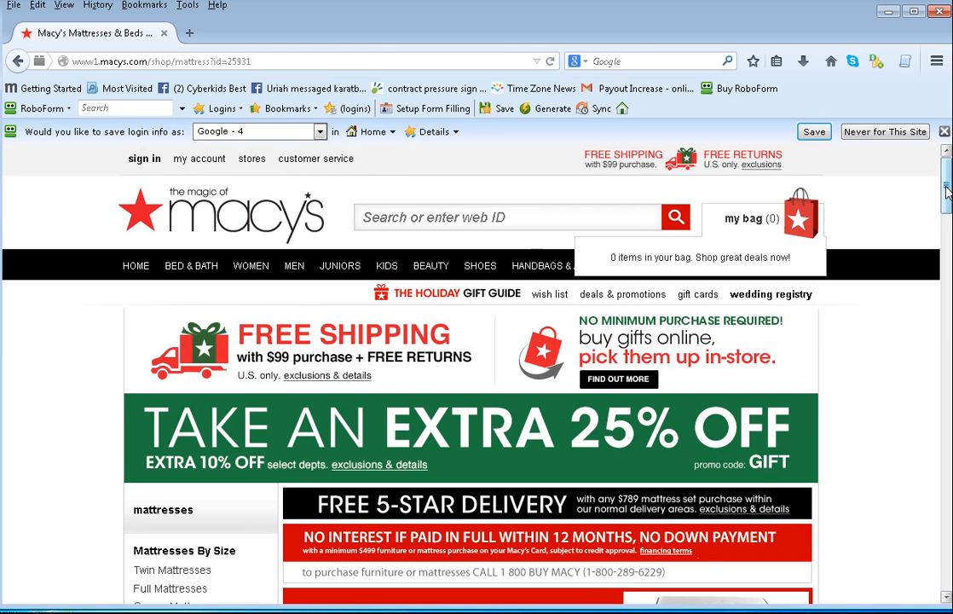
# - Choose 'Mattress Sale' under Delivery & Buying Guides in the left sidebar
pyautogui.scroll(-3)
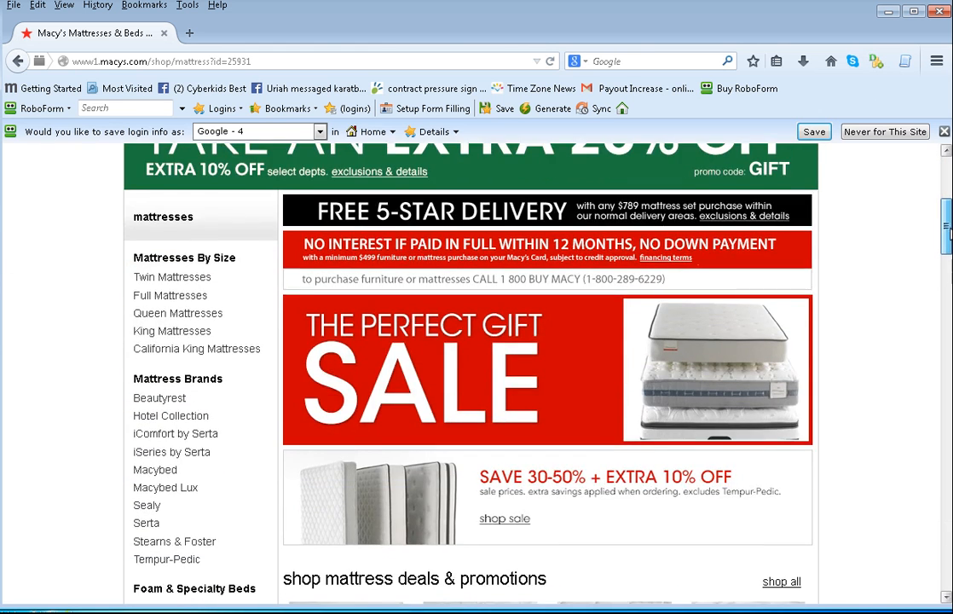
pyautogui.scroll(-3)
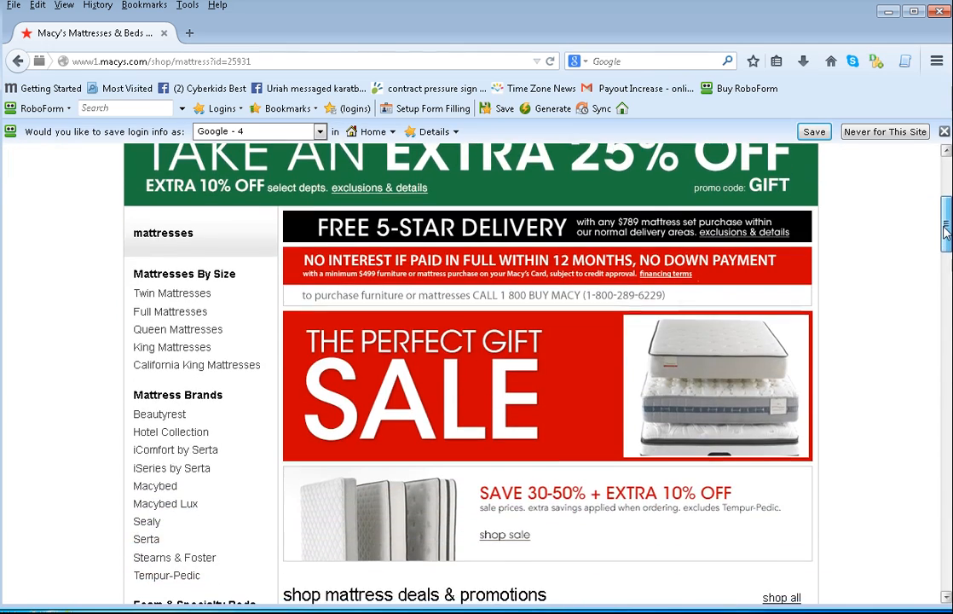
pyautogui.scroll(-3)
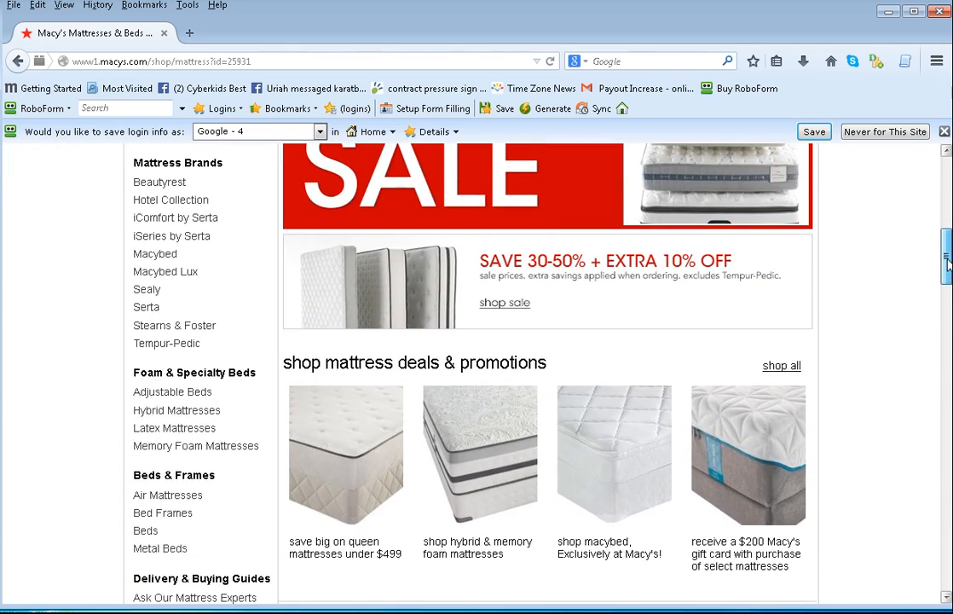
pyautogui.scroll(-3)
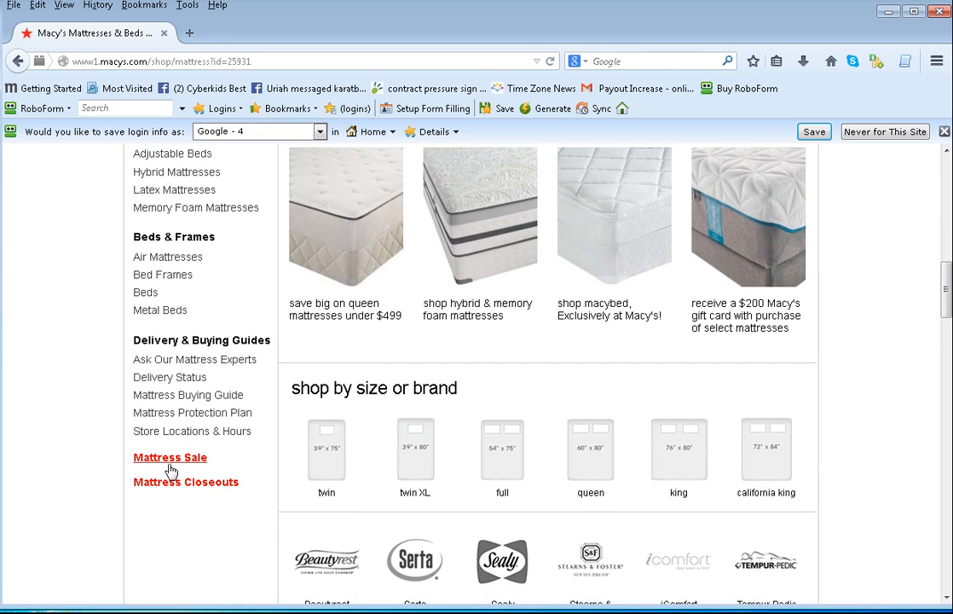
pyautogui.click(171, 457)
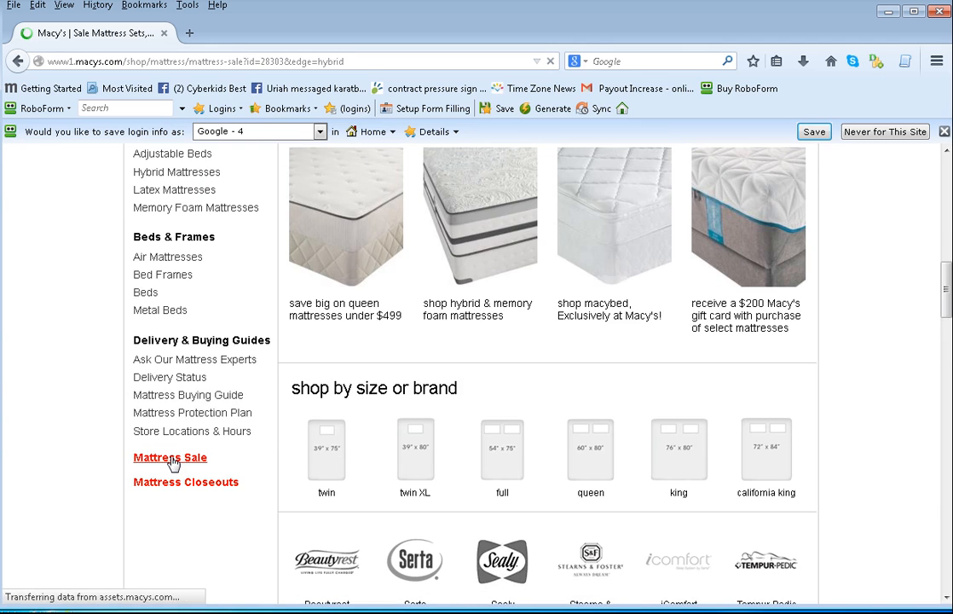
# - Browse the Mattress Sale grid of Stearns & Foster, Sealy and Serta sets, then return to the top
pyautogui.click(170, 457)
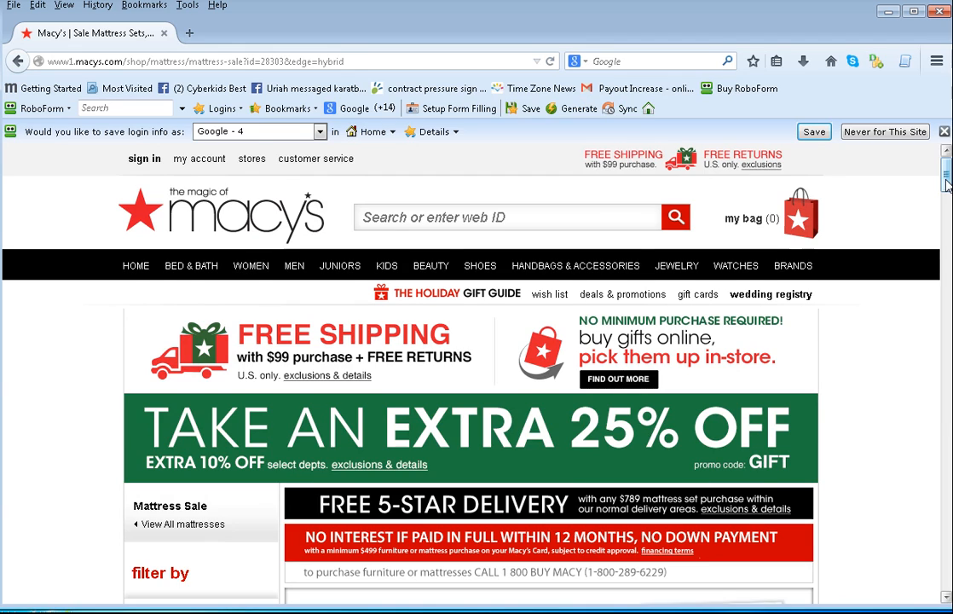
pyautogui.scroll(-3)
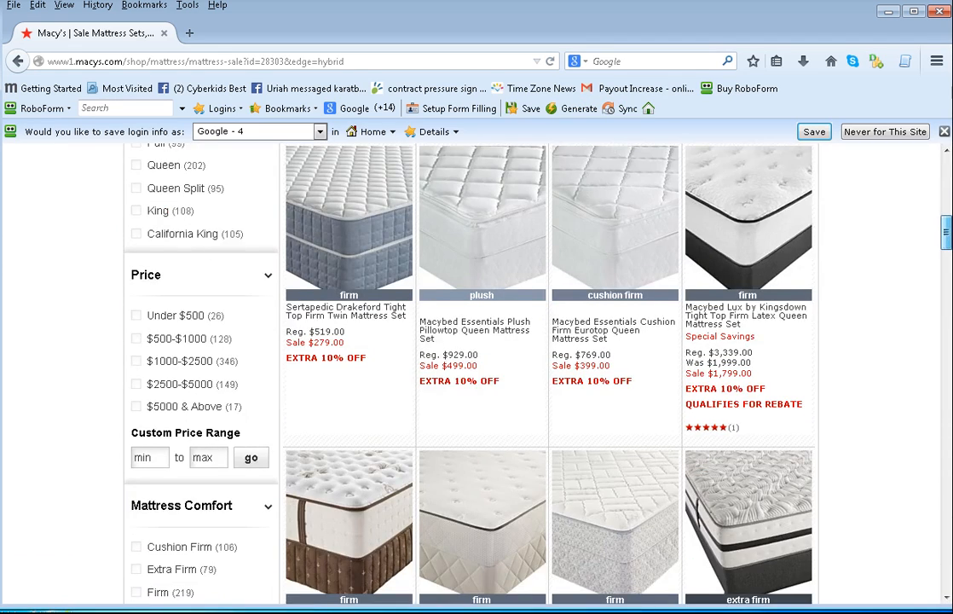
pyautogui.scroll(-3)
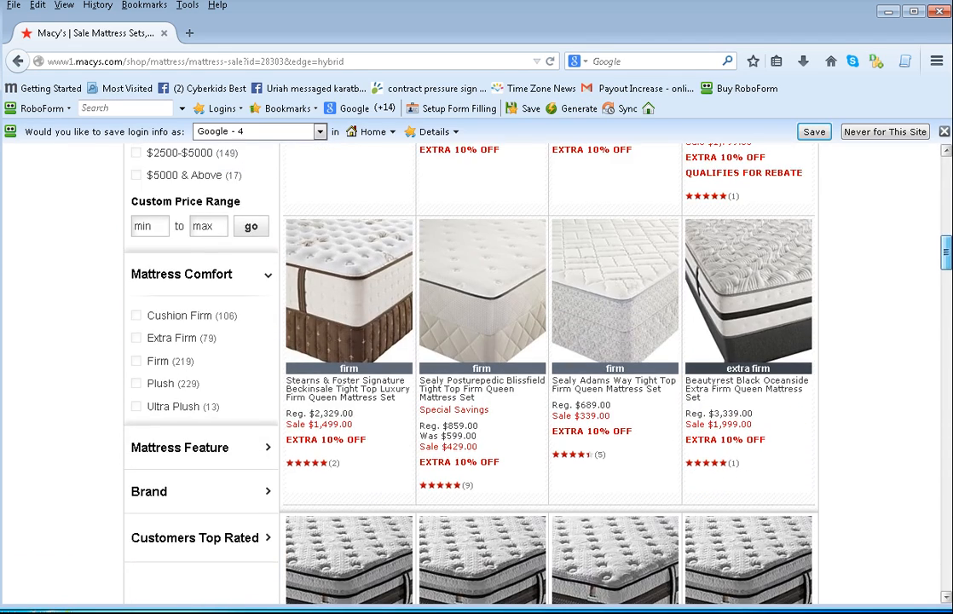
pyautogui.scroll(-3)
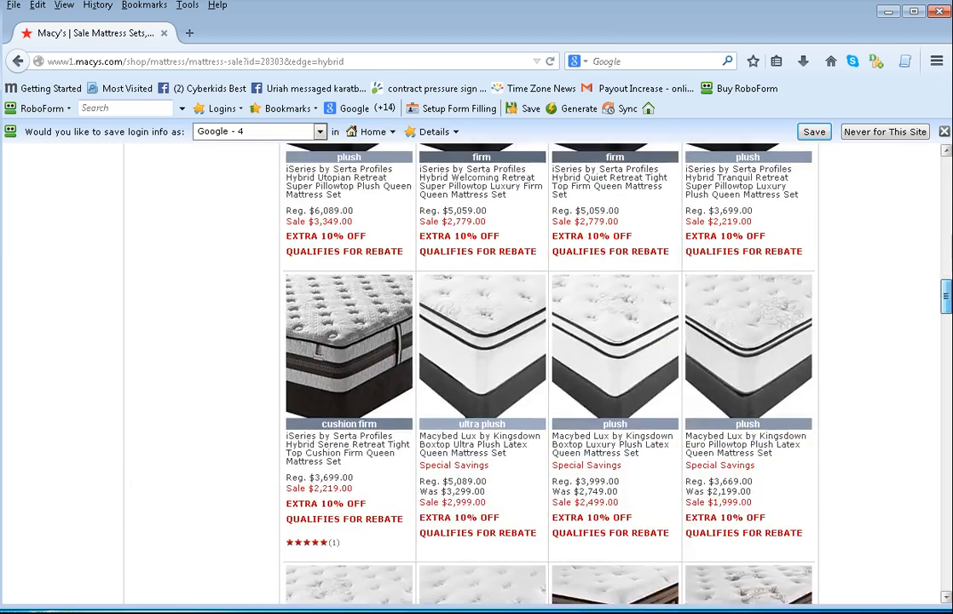
pyautogui.scroll(-3)
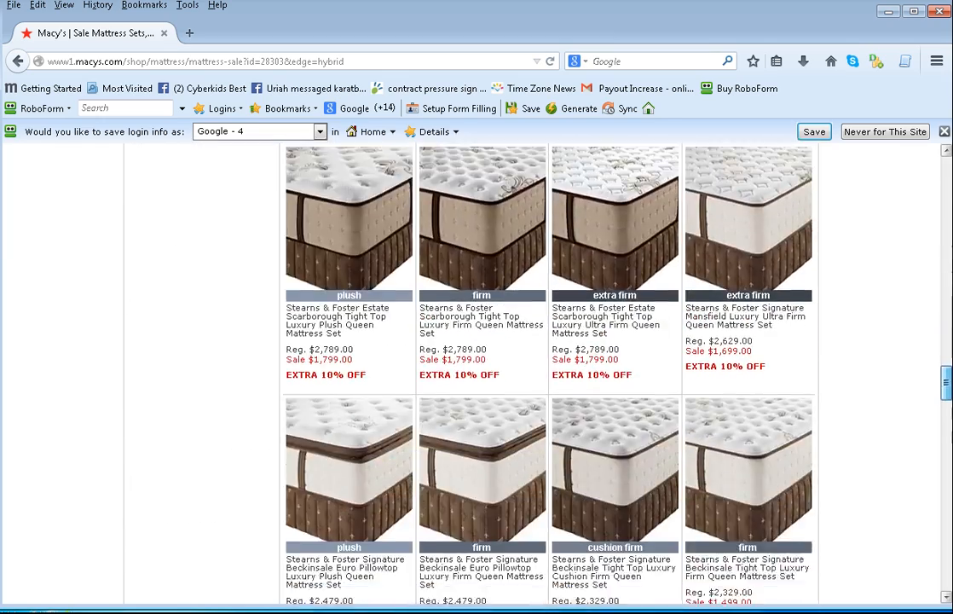
pyautogui.scroll(-3)
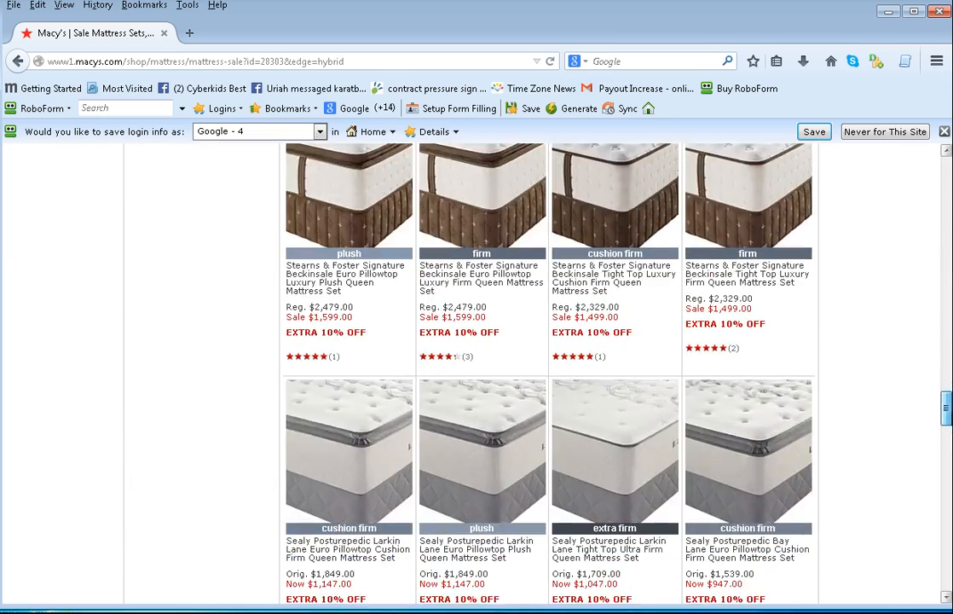
pyautogui.scroll(3)
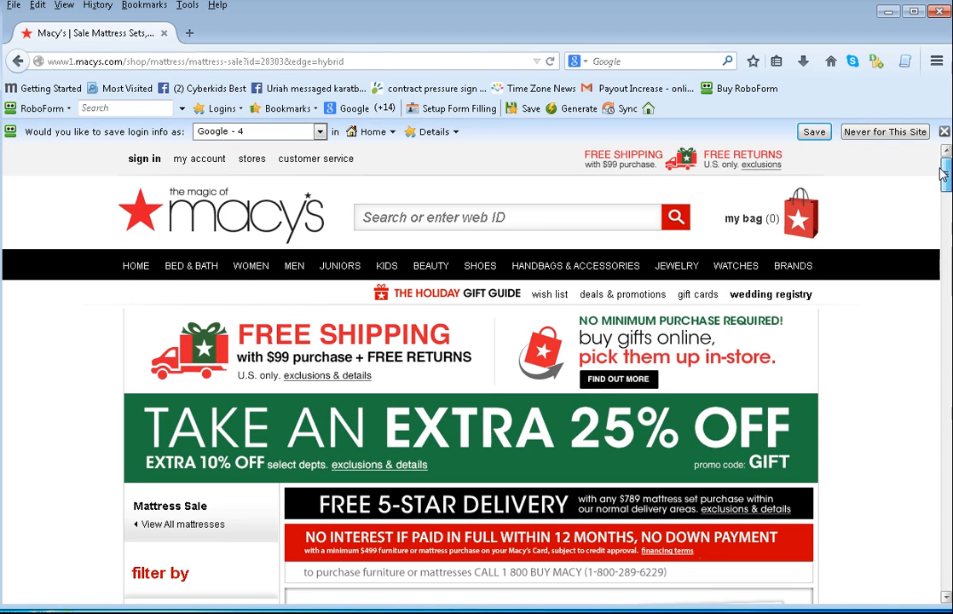